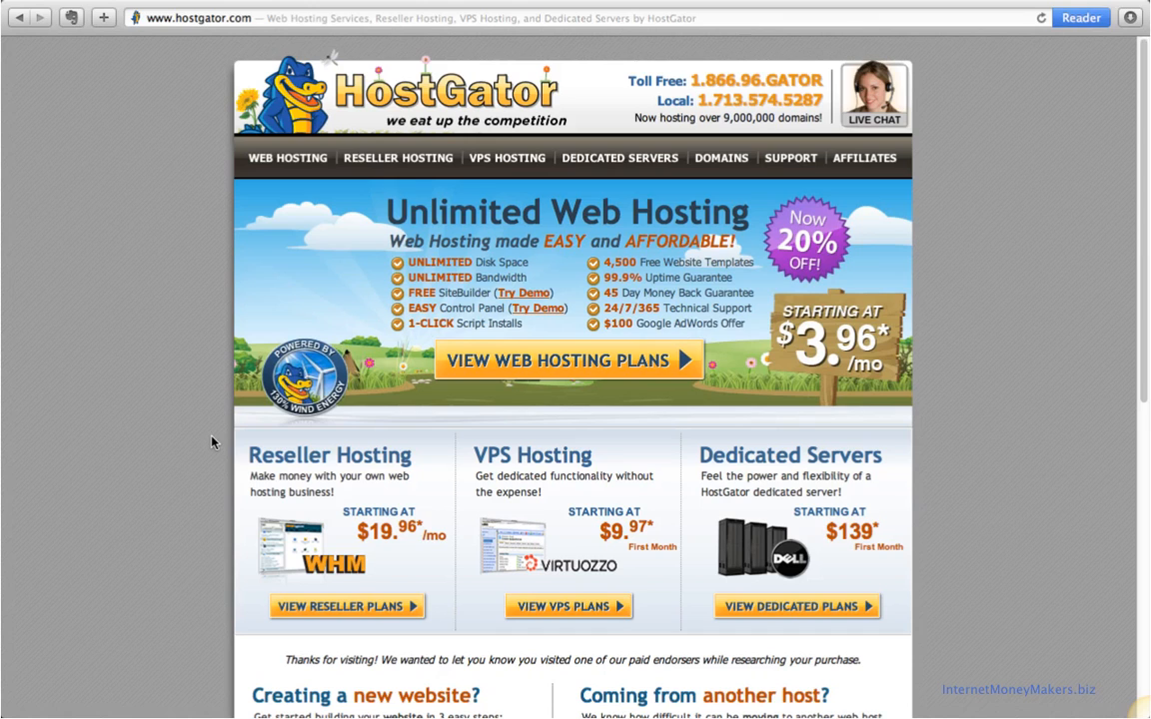
pyautogui.moveTo(256, 361)
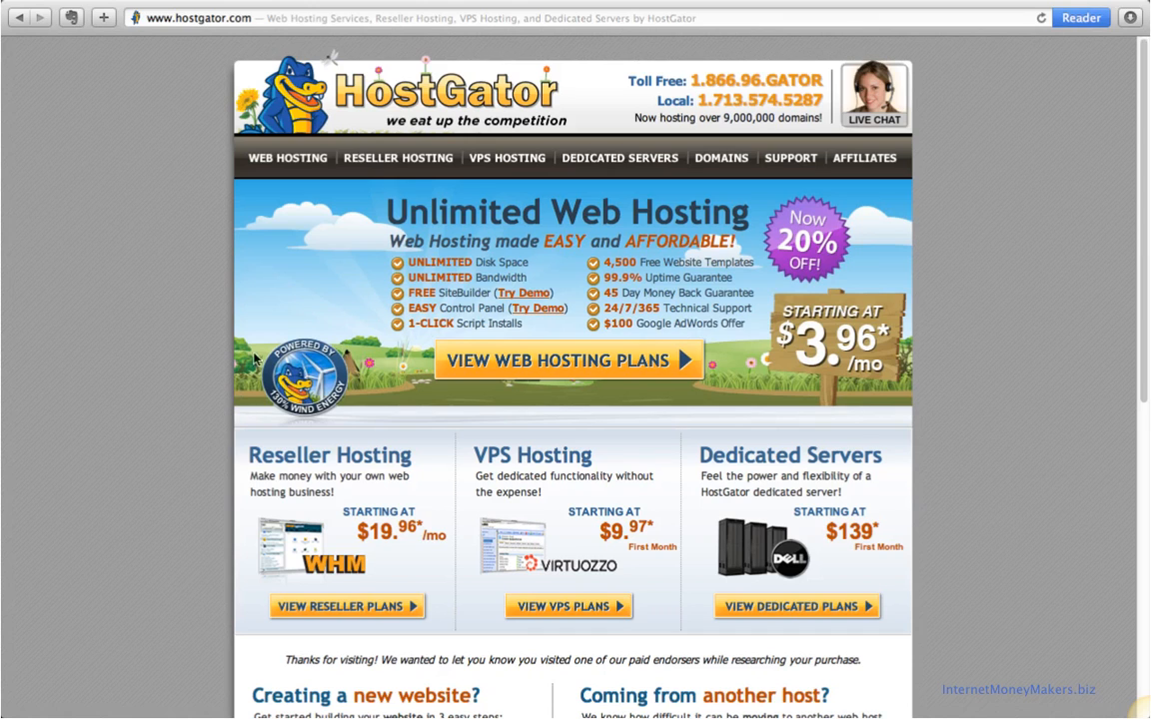
# Choose the shared Baby hosting plan from the WEB HOSTING menu to start an order.
pyautogui.click(288, 158)
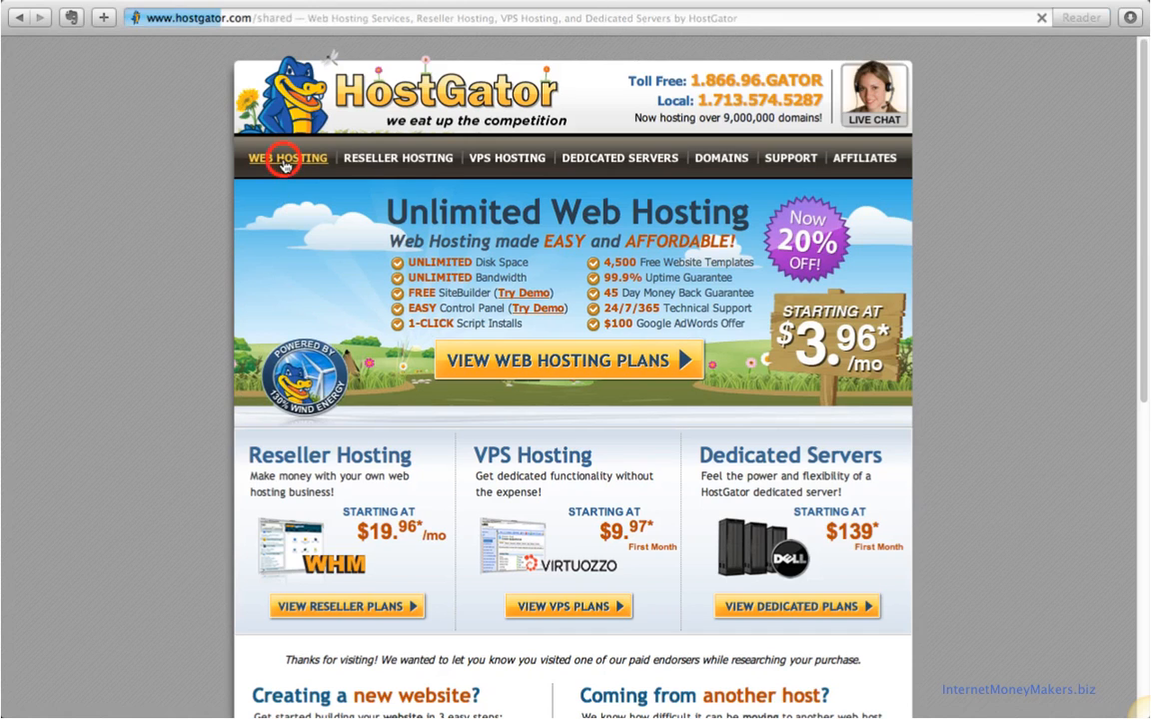
pyautogui.click(287, 158)
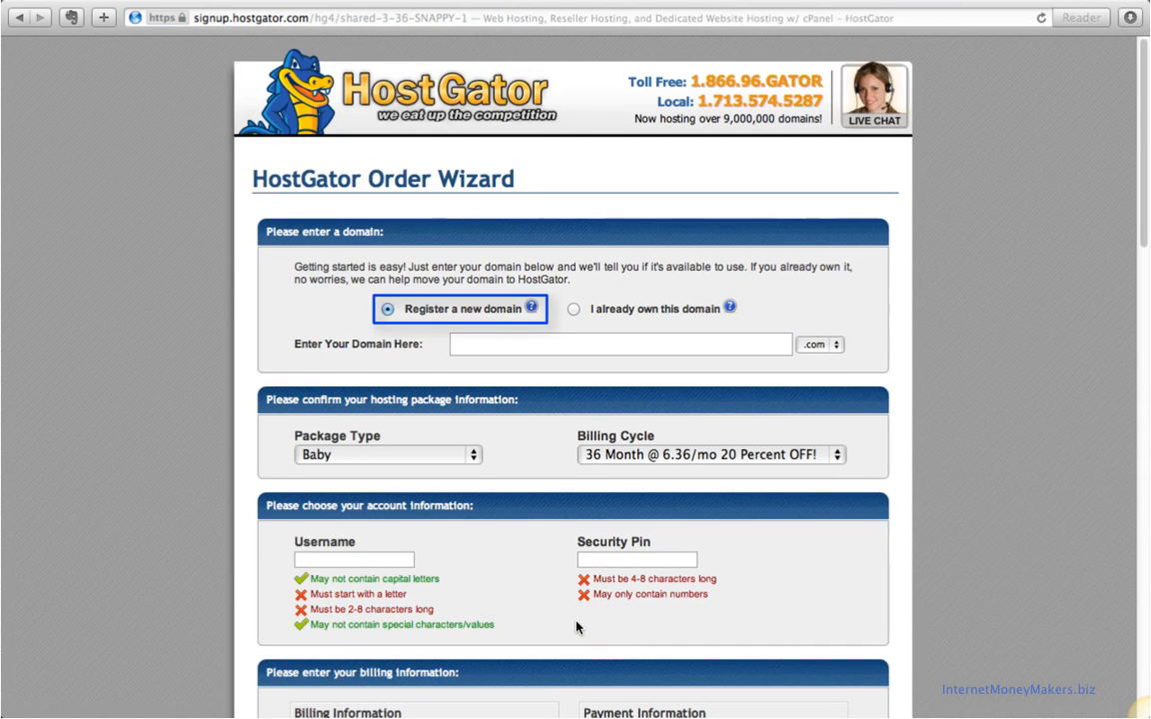
# Enter the domain marketingdereseusolution.com, keep the .com extension, and confirm it's available.
pyautogui.click(620, 344)
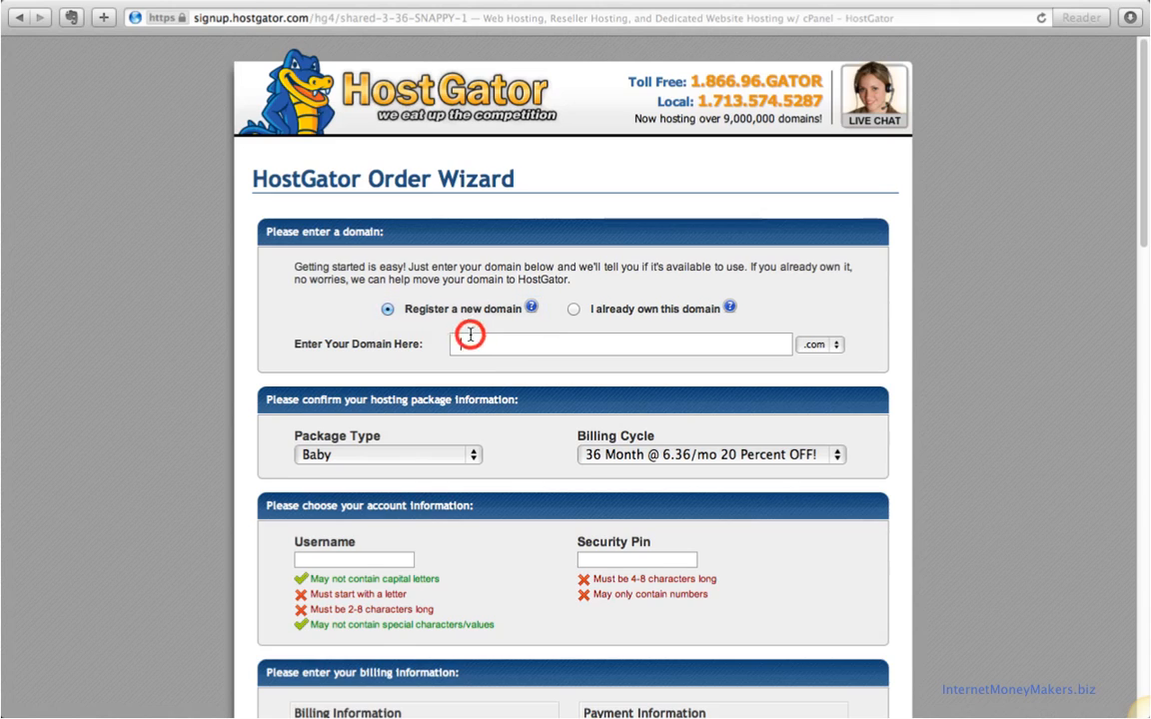
pyautogui.write('marketingderes')
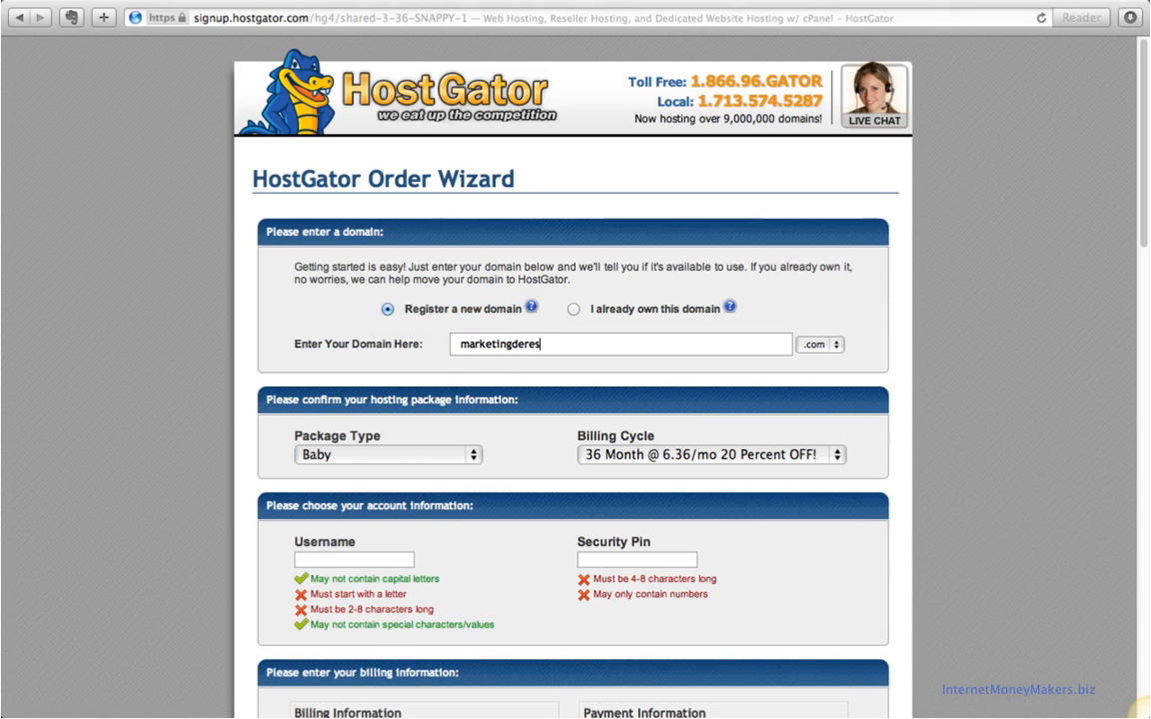
pyautogui.write('eusolution')
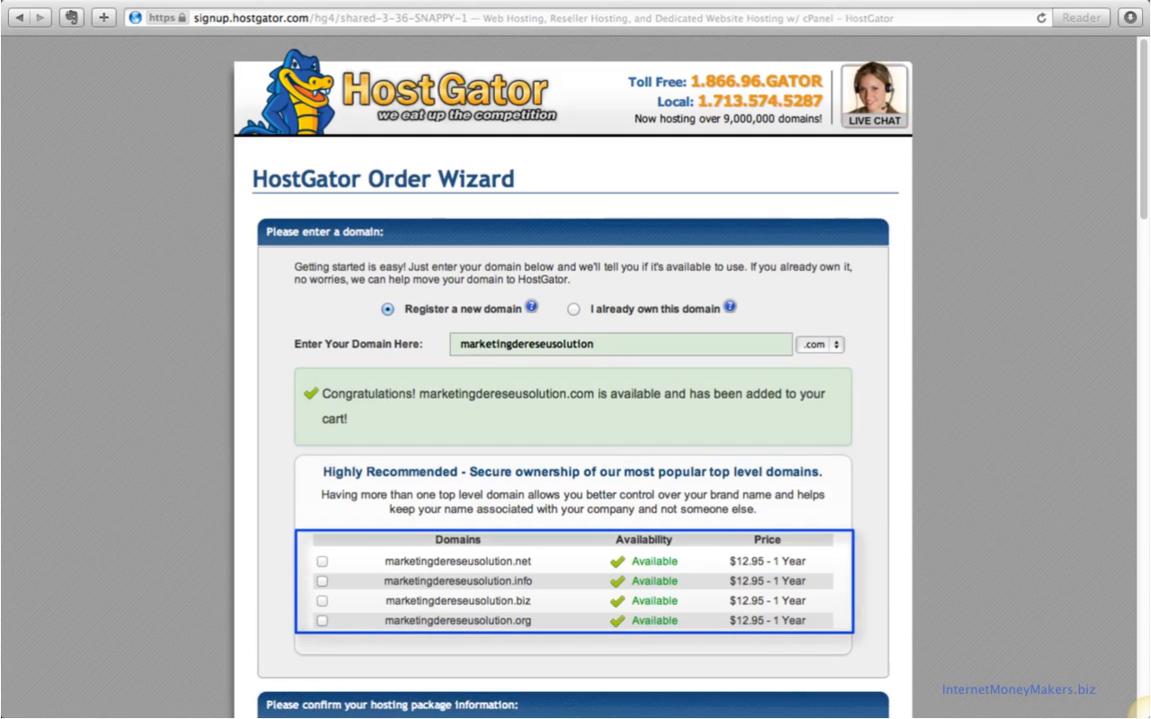
pyautogui.click(619, 344)
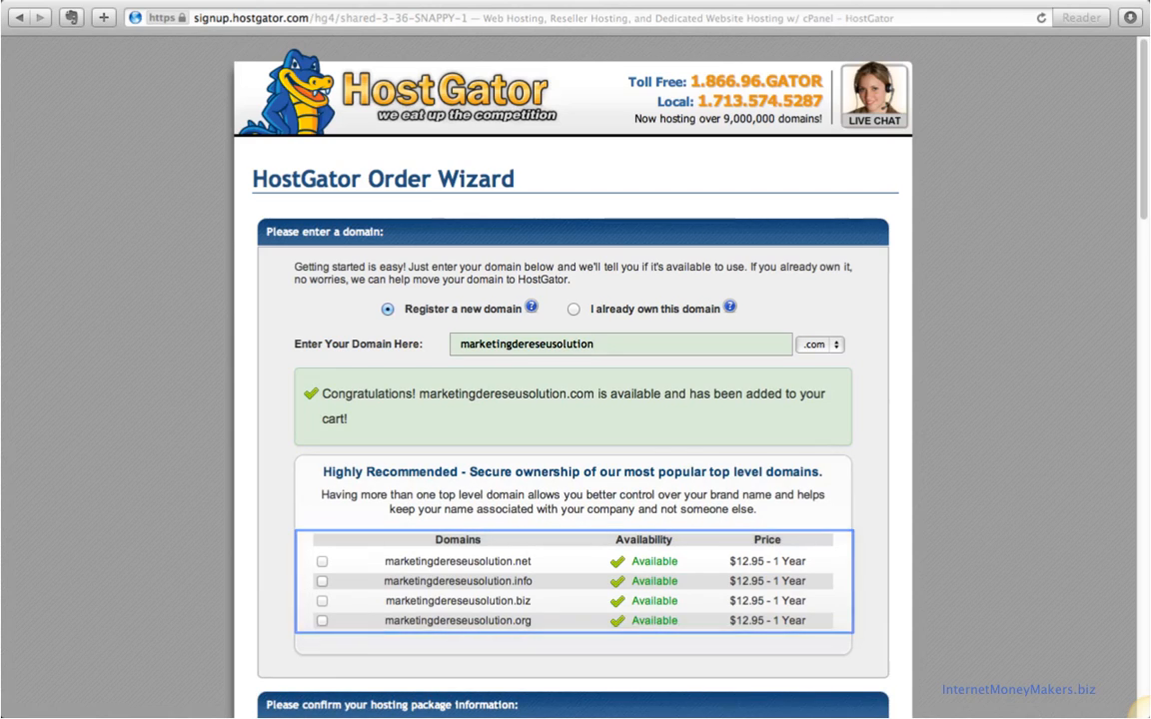
pyautogui.click(819, 345)
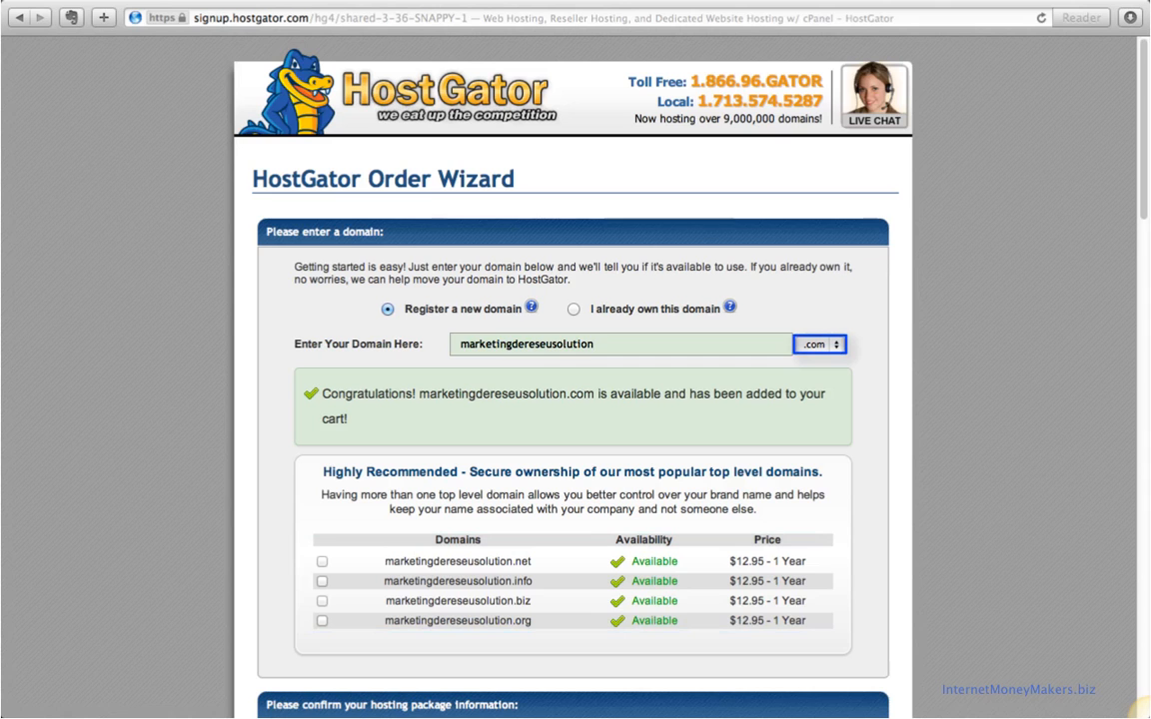
pyautogui.click(594, 343)
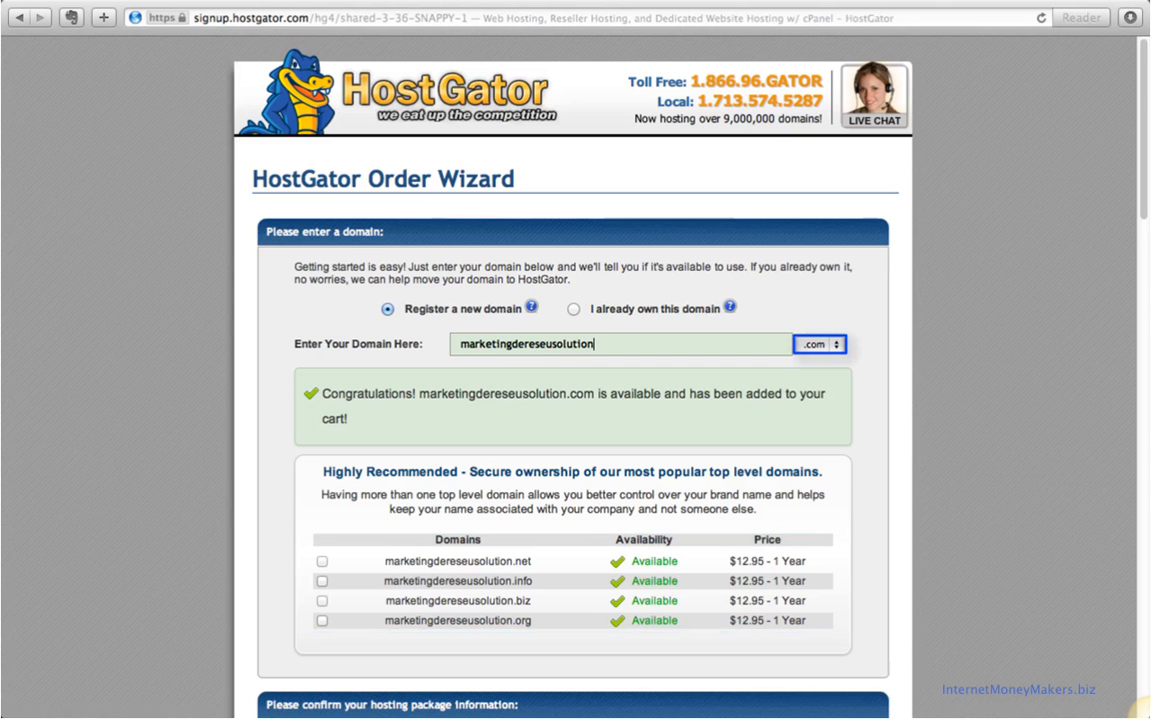
# Try 6-month billing and Hatchling, then set the package to Baby at $7.96/mo.
pyautogui.scroll(-3)
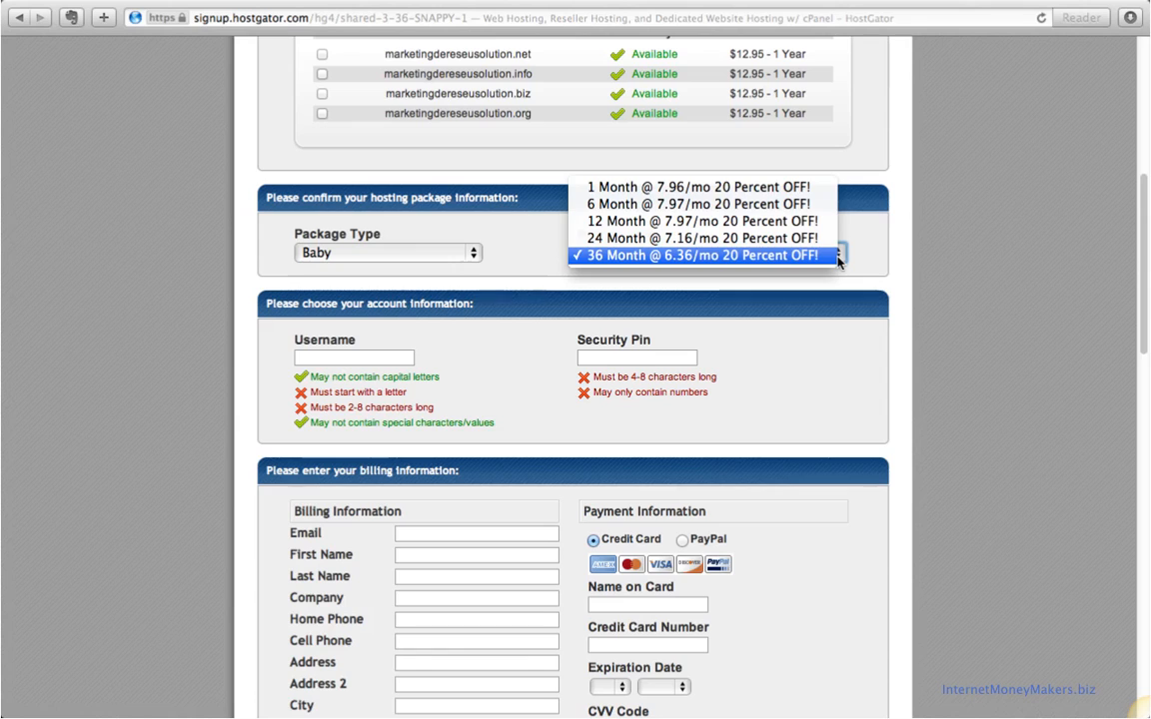
pyautogui.moveTo(699, 238)
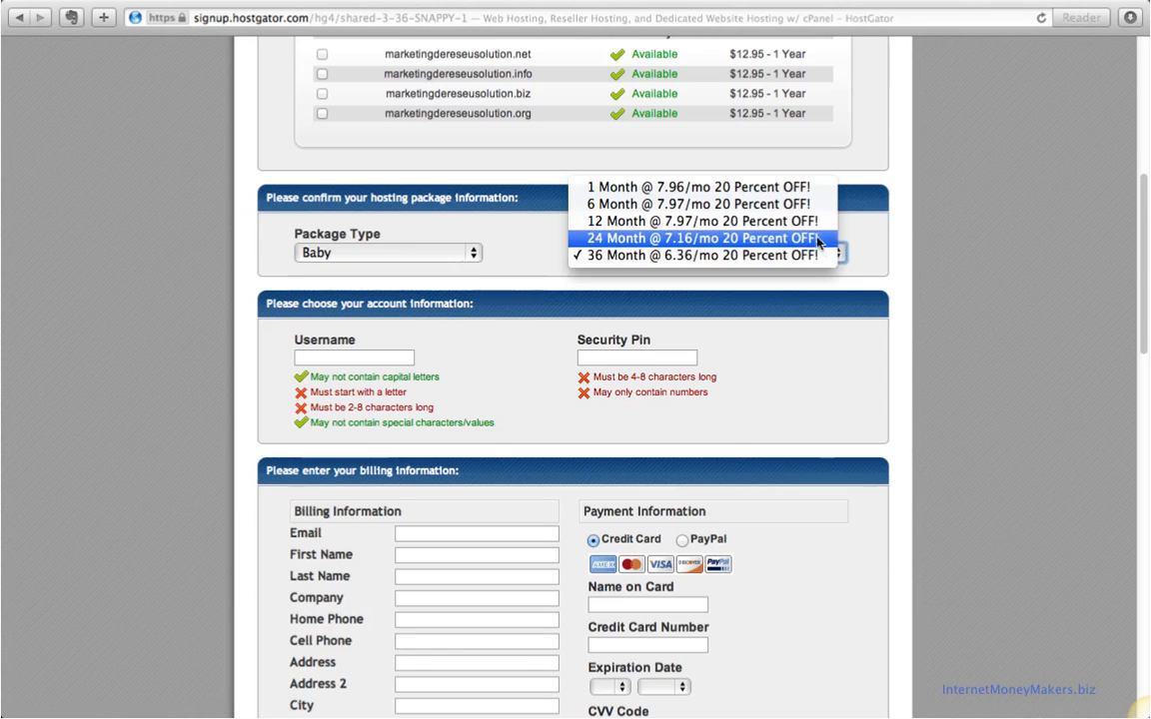
pyautogui.click(697, 203)
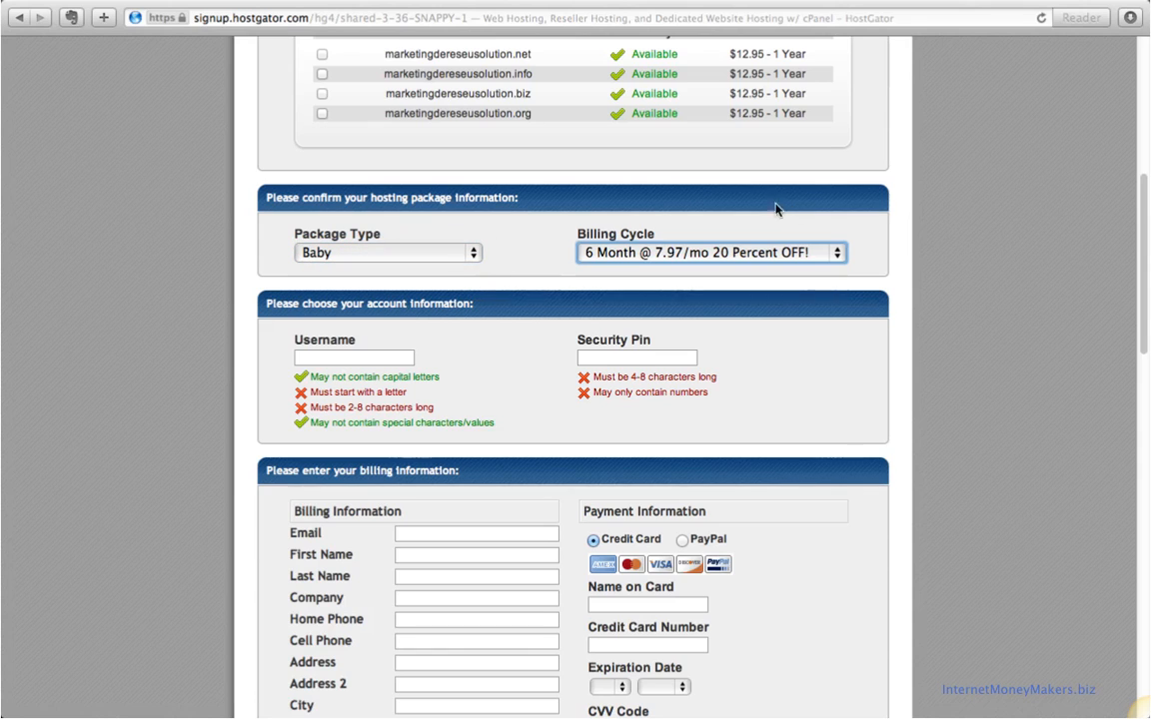
pyautogui.click(385, 252)
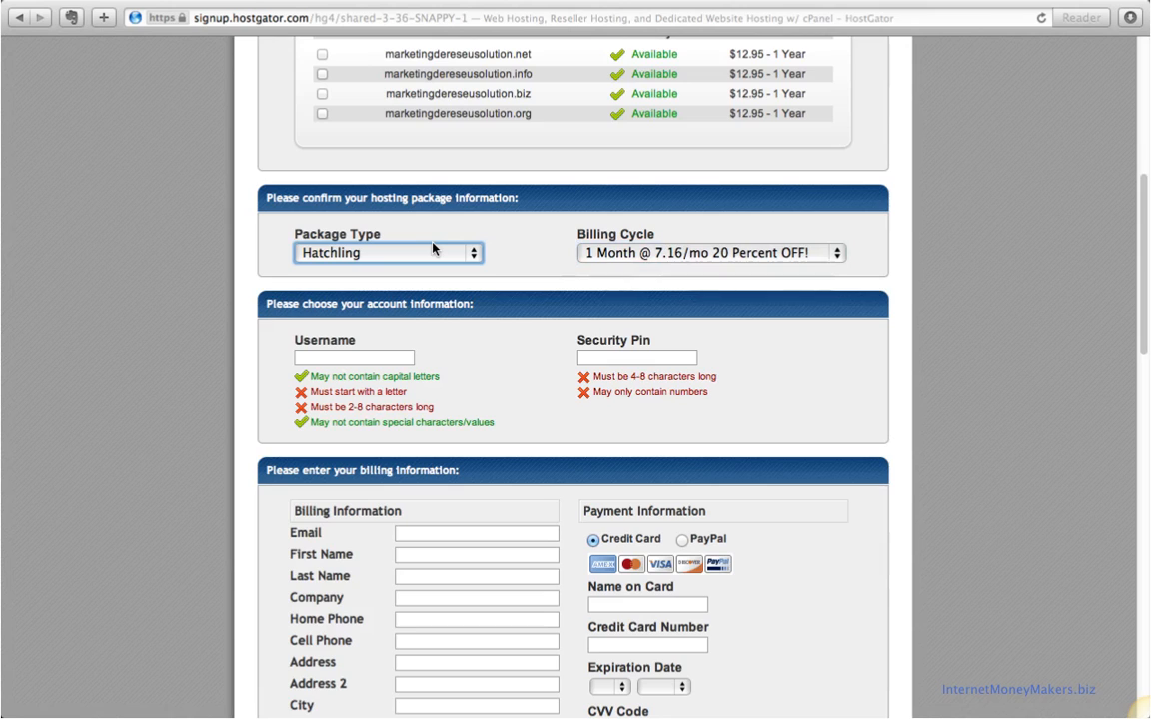
pyautogui.click(385, 252)
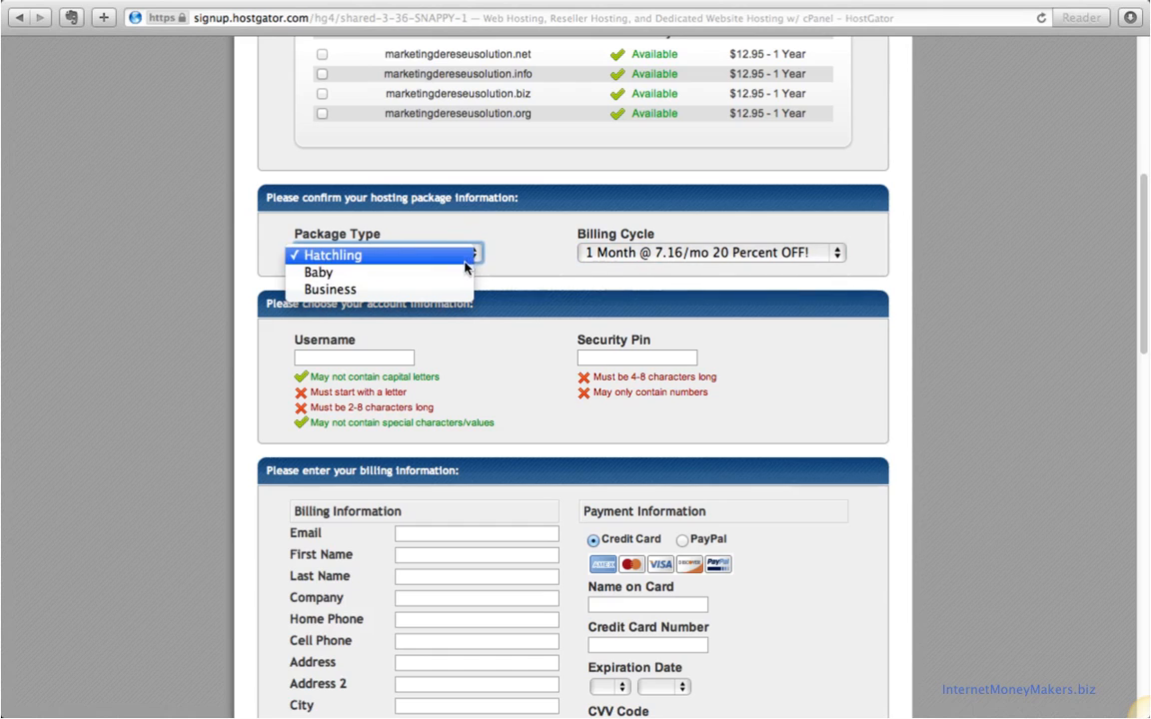
pyautogui.click(318, 271)
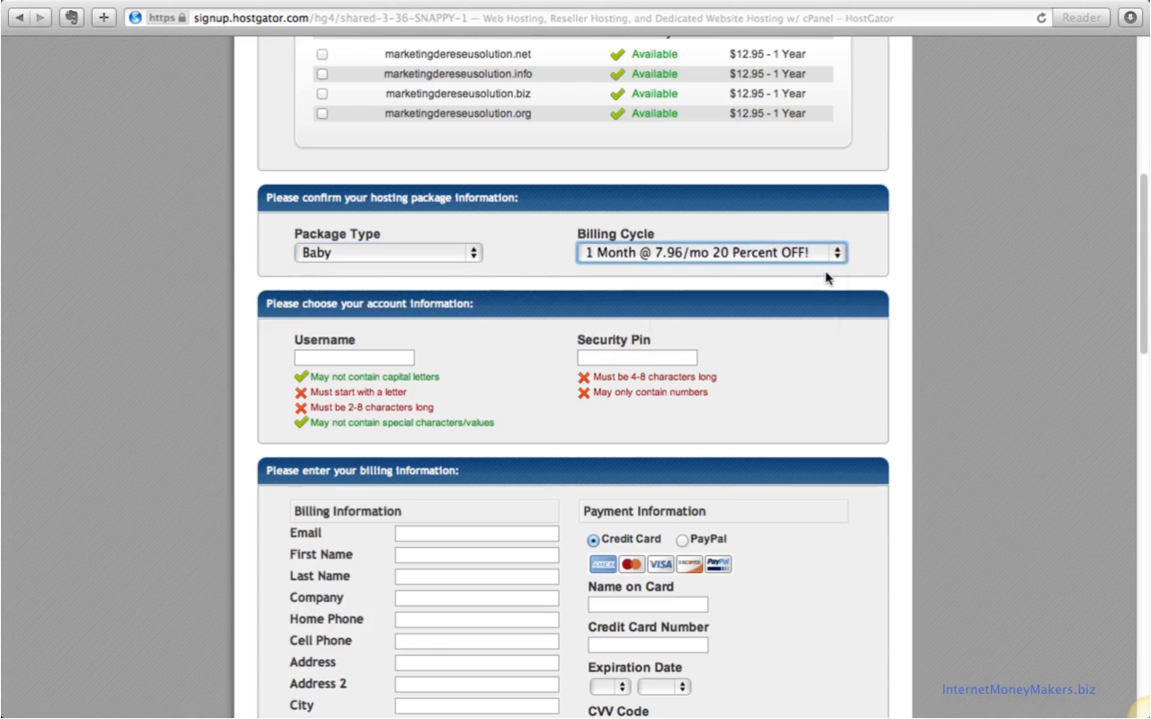
pyautogui.click(710, 252)
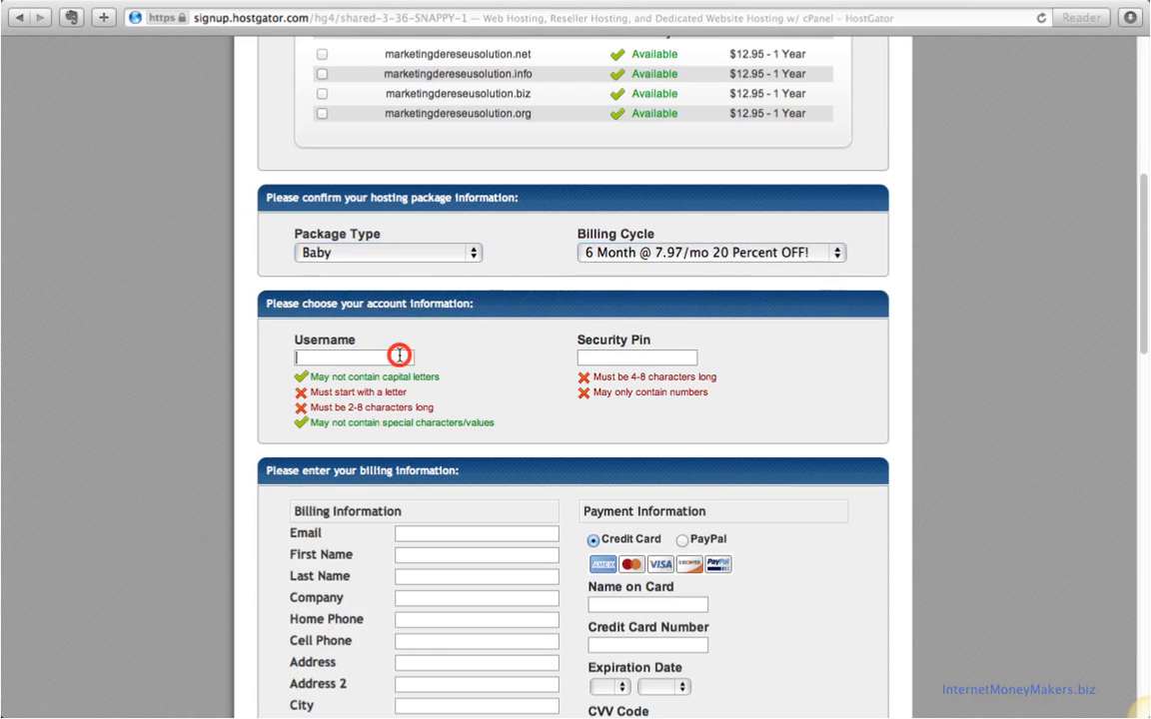
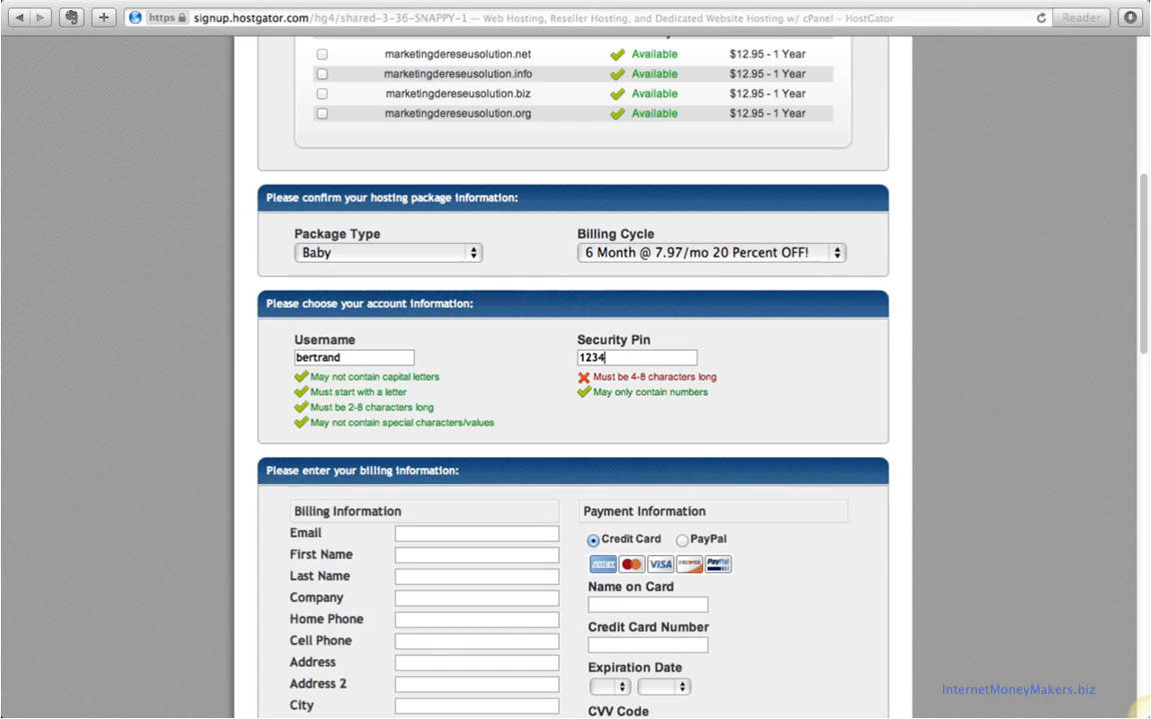
# Uncheck the SiteLock and Domain Privacy Protection hosting add-ons.
pyautogui.scroll(-3)
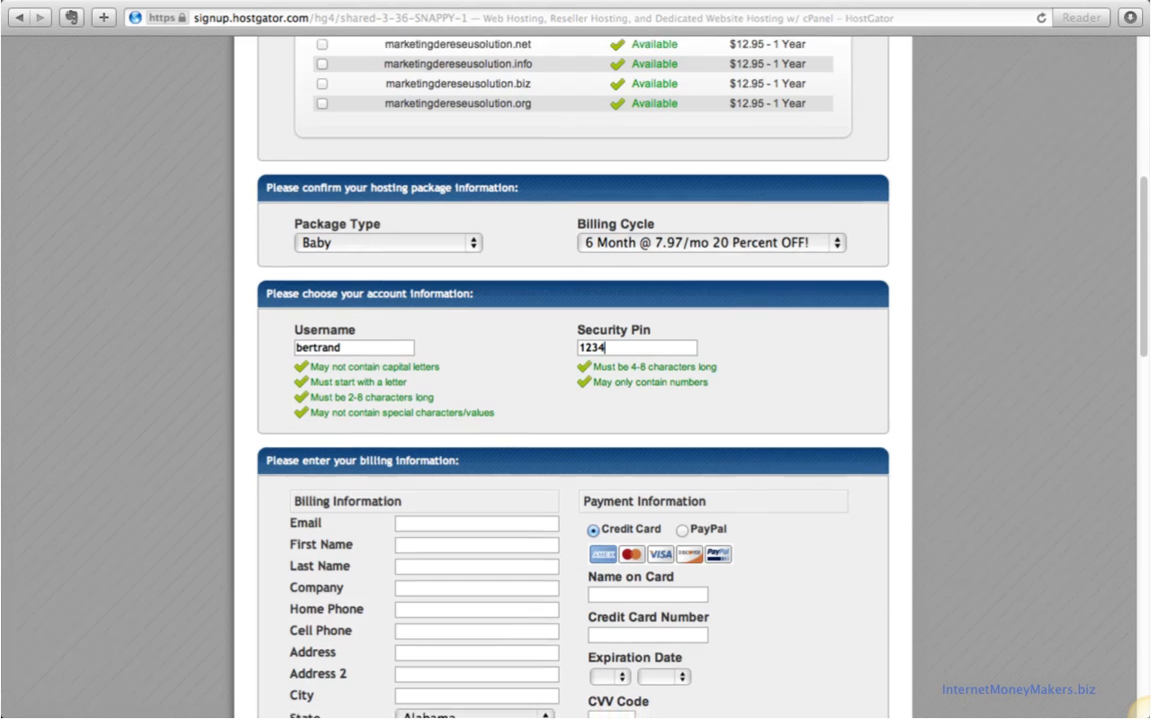
pyautogui.scroll(-3)
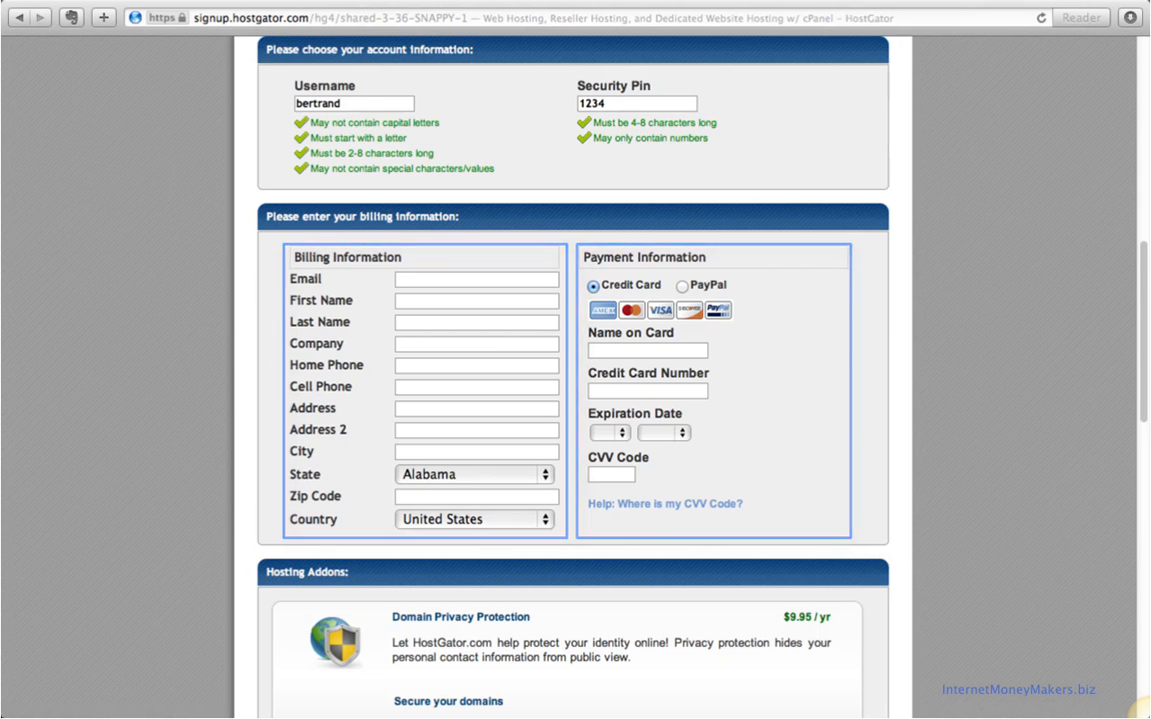
pyautogui.scroll(-3)
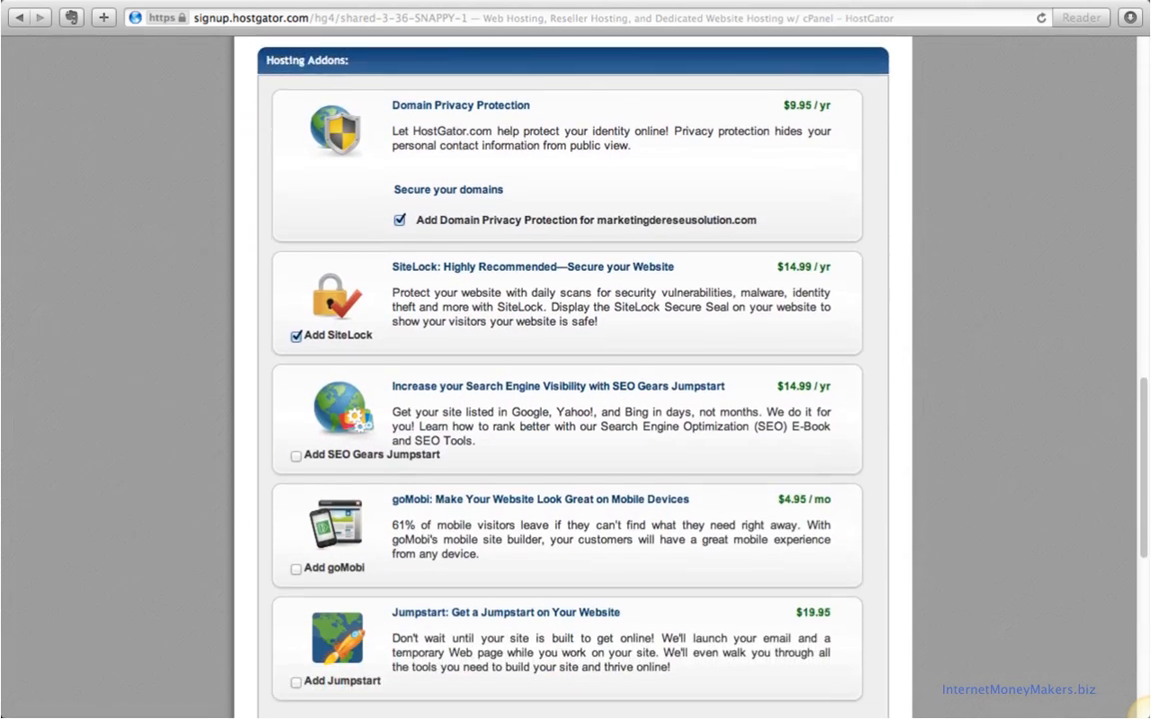
pyautogui.scroll(-3)
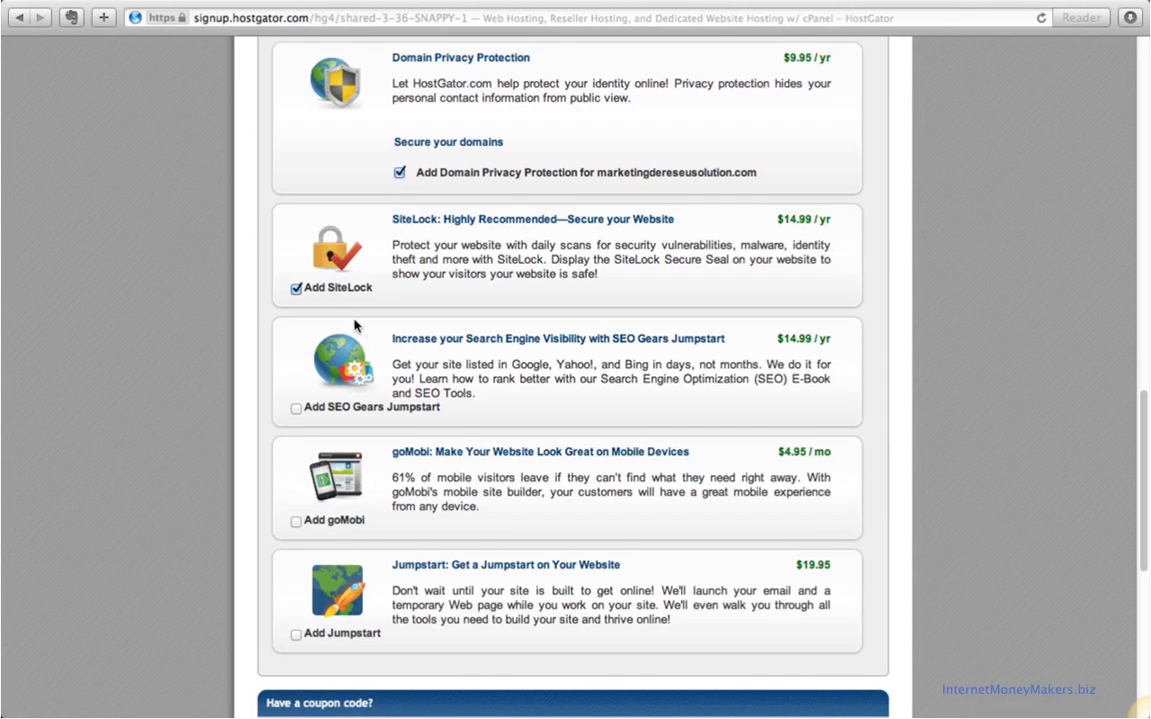
pyautogui.click(295, 288)
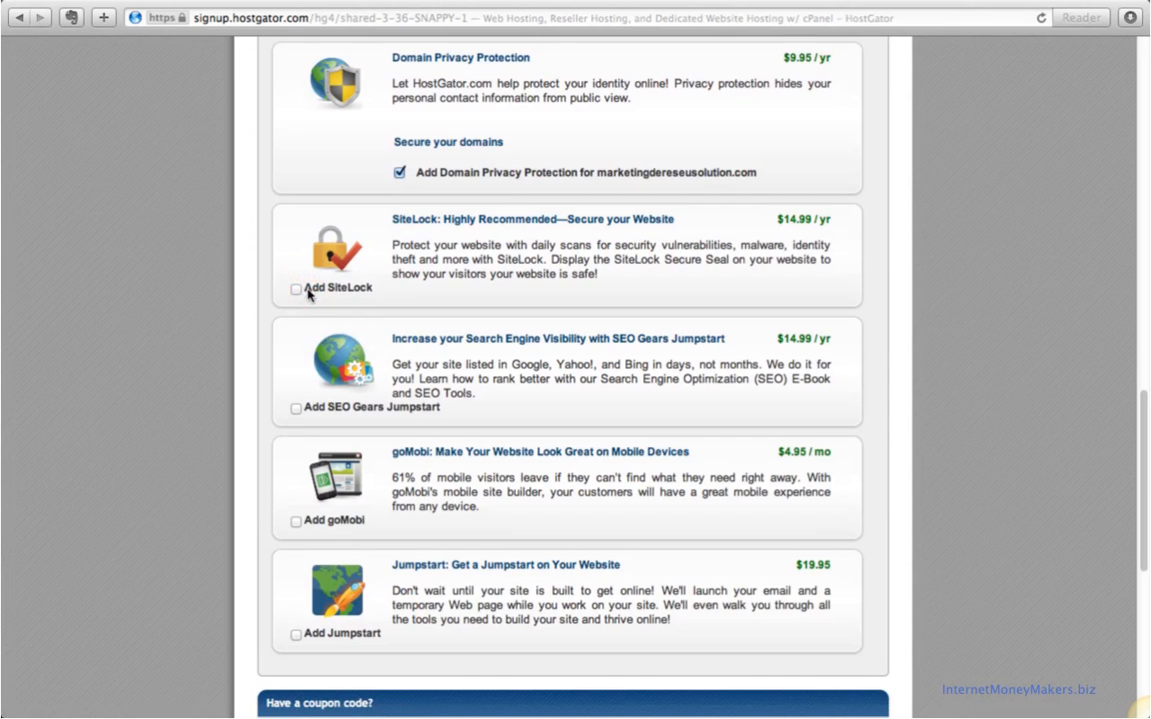
pyautogui.click(400, 172)
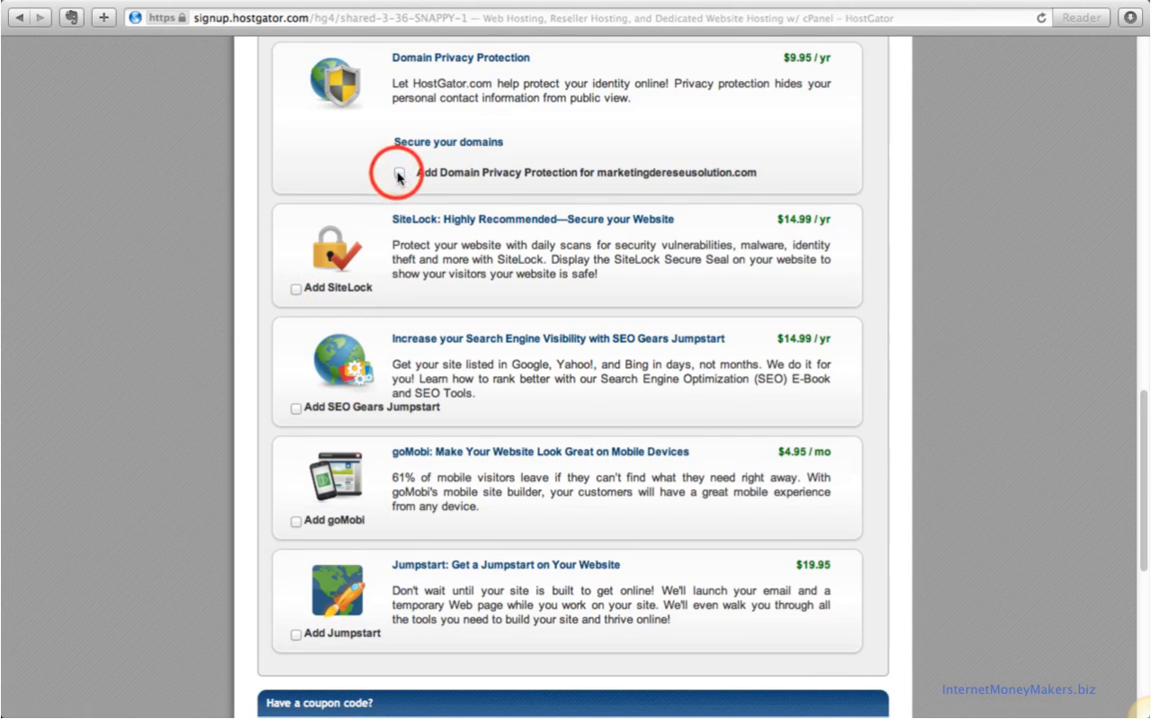
pyautogui.scroll(-3)
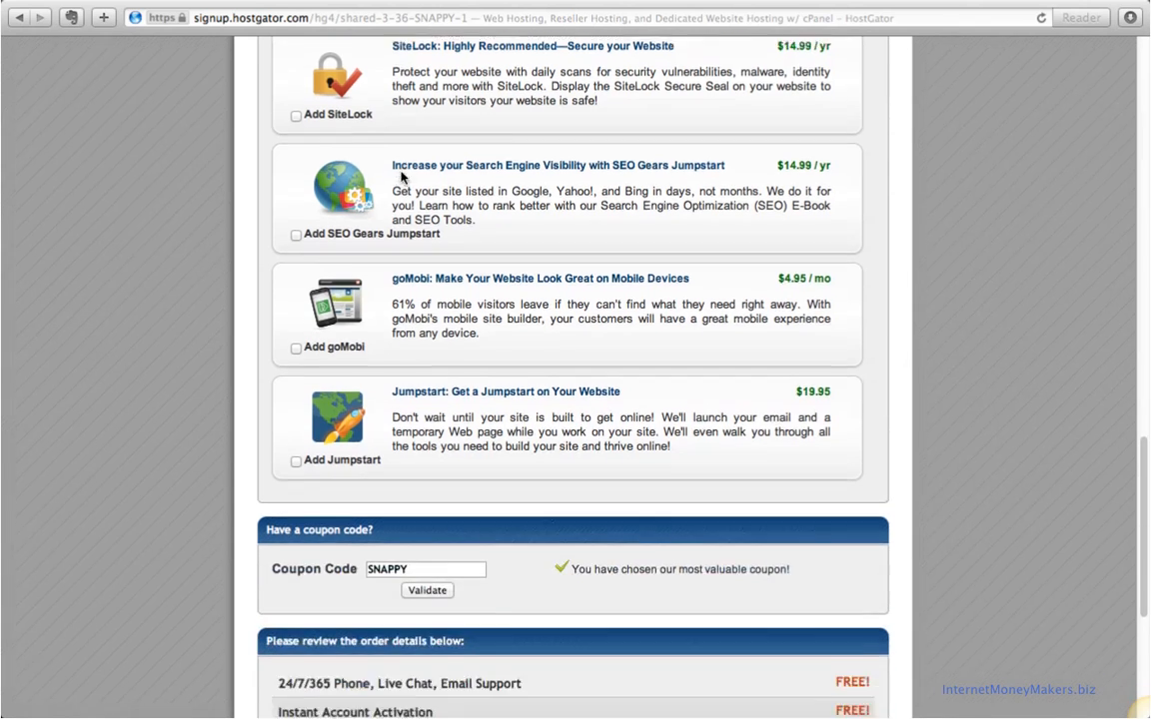
pyautogui.scroll(-3)
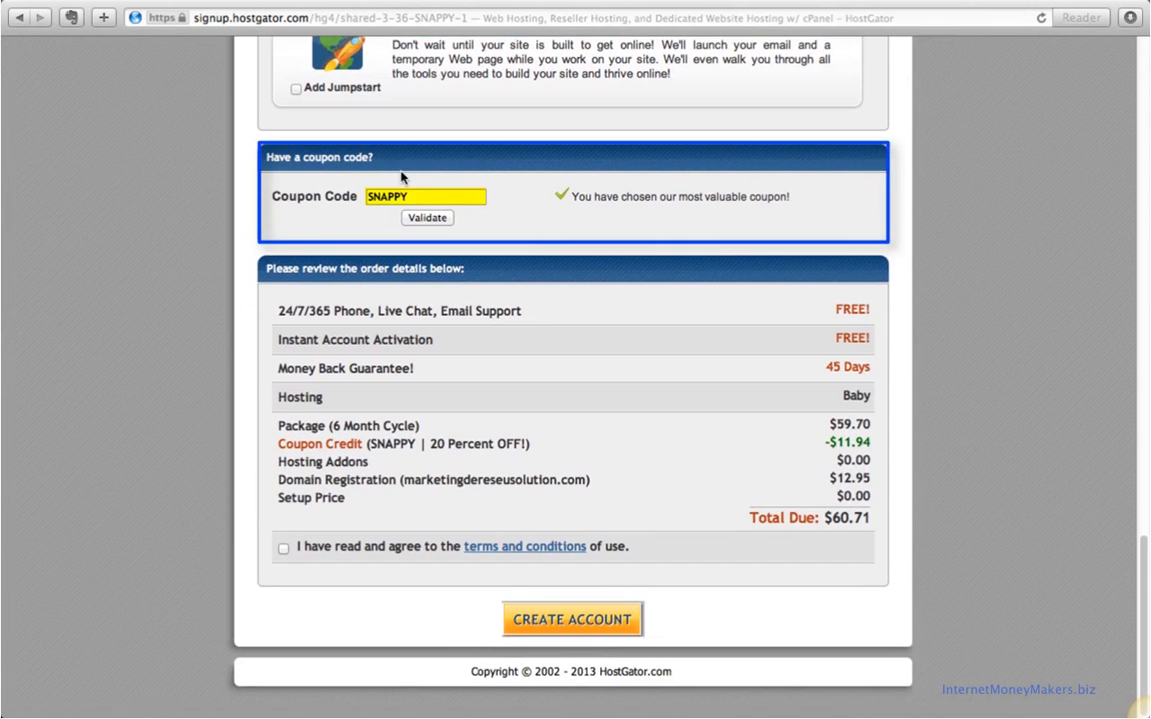
# Replace SNAPPY with coupon DISCOUNTMEGA for a $57.73 total, accept terms, and create the account.
pyautogui.doubleClick(447, 444)
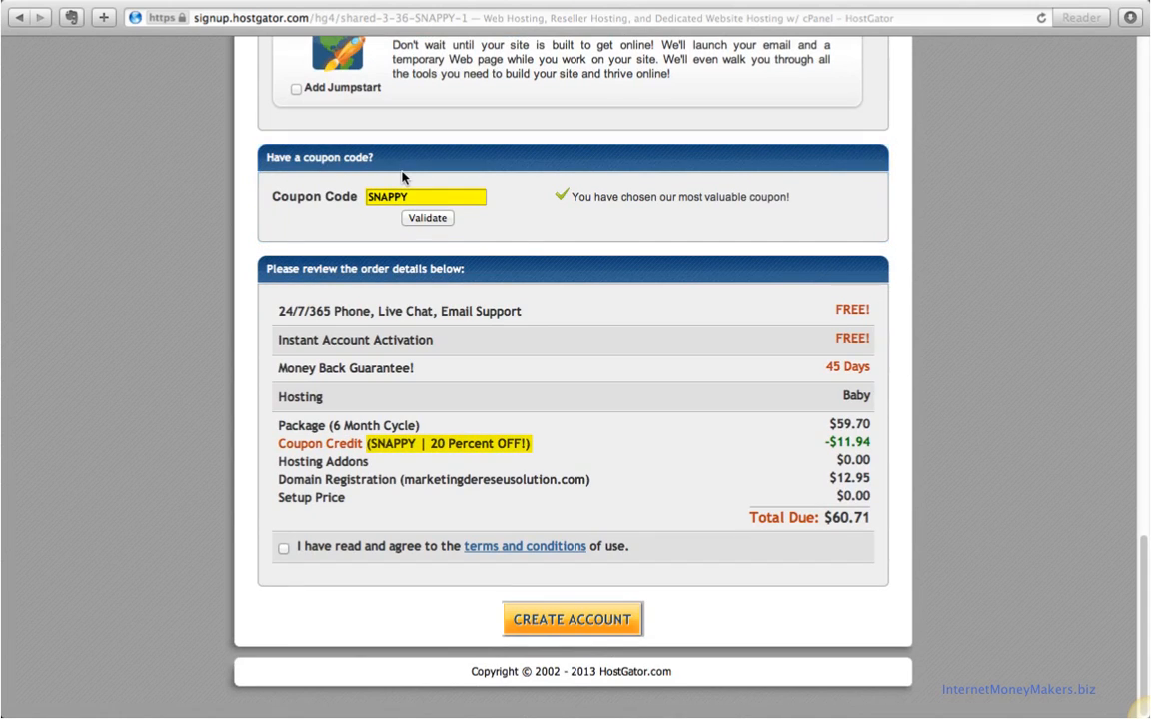
pyautogui.write('discountmega')
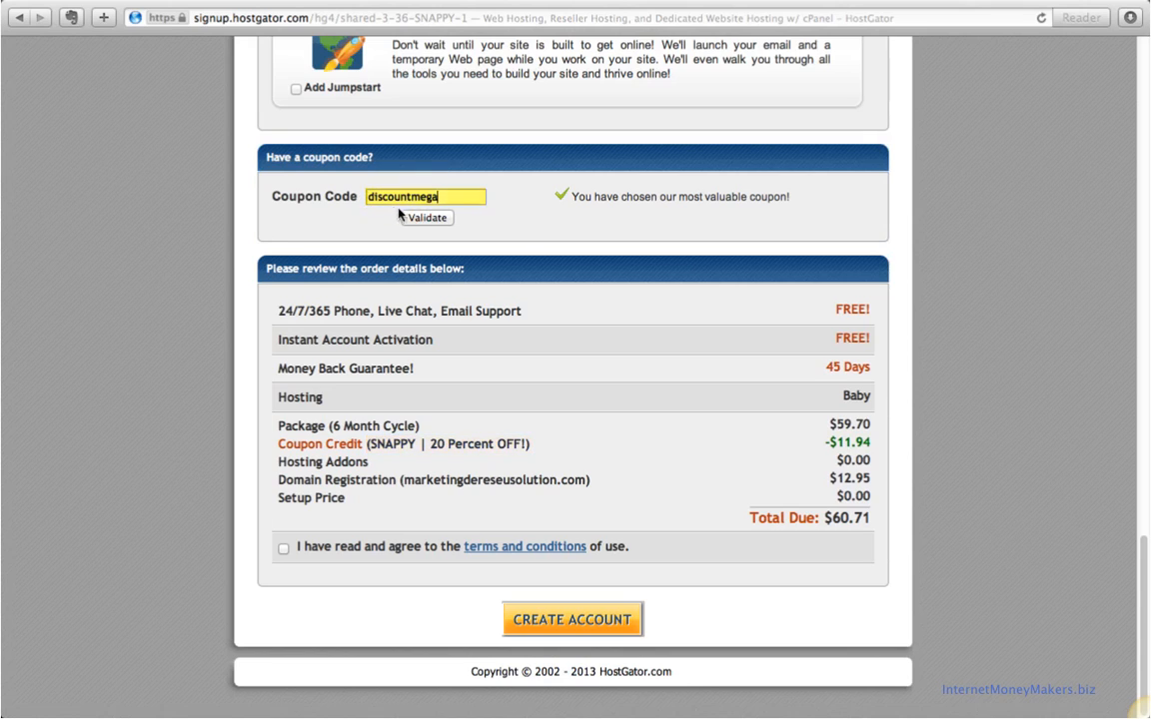
pyautogui.click(427, 217)
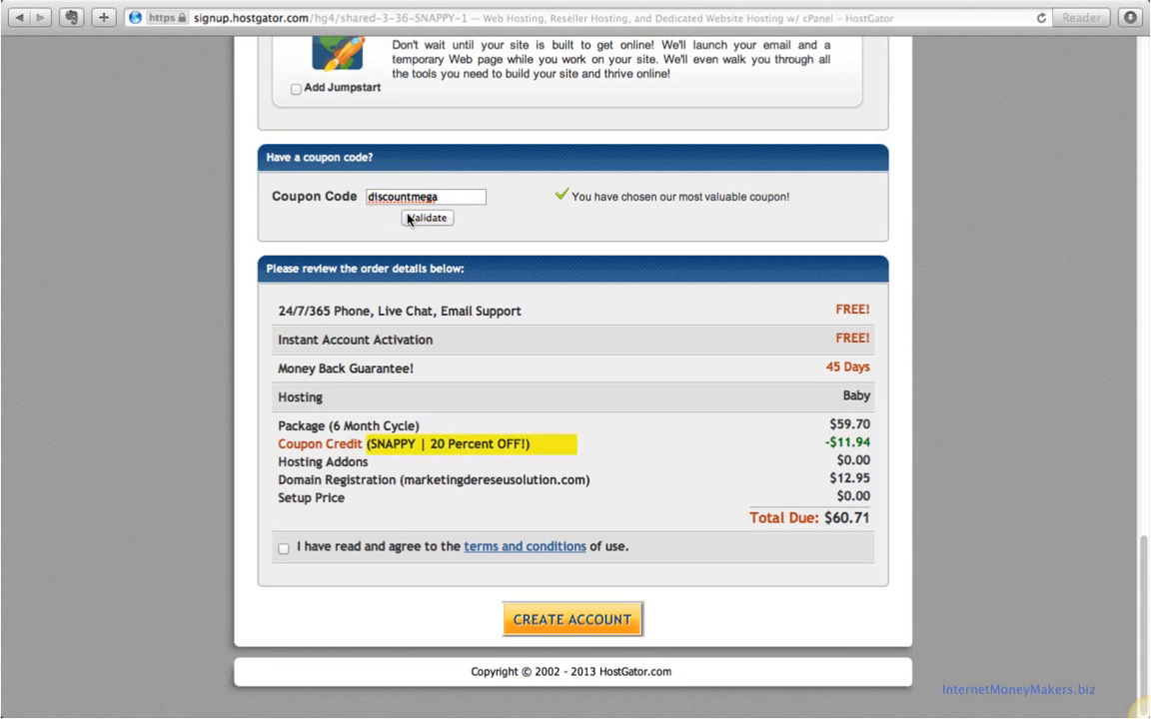
pyautogui.click(426, 218)
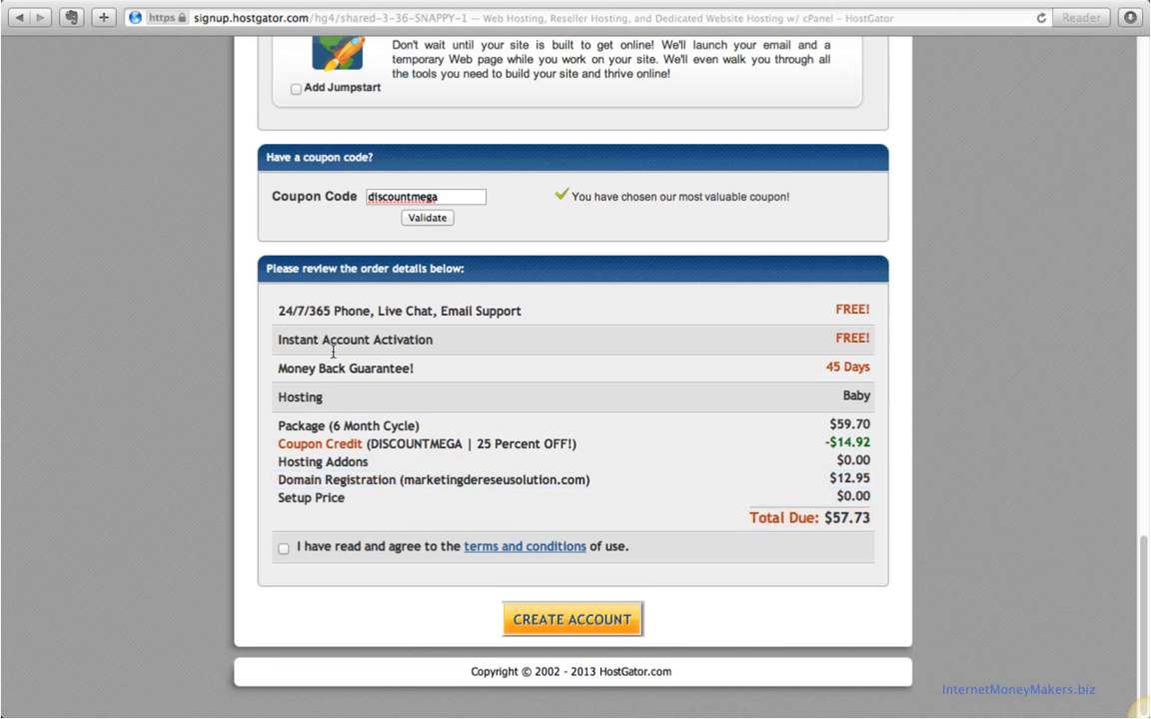
pyautogui.click(284, 548)
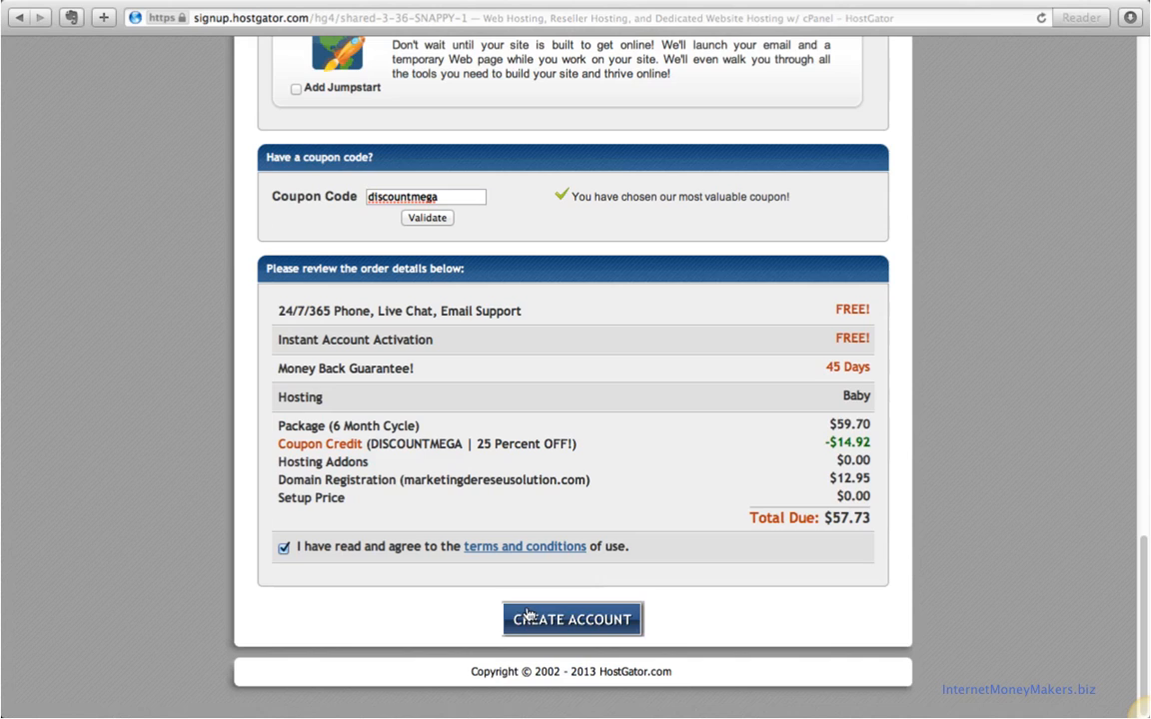
pyautogui.click(571, 618)
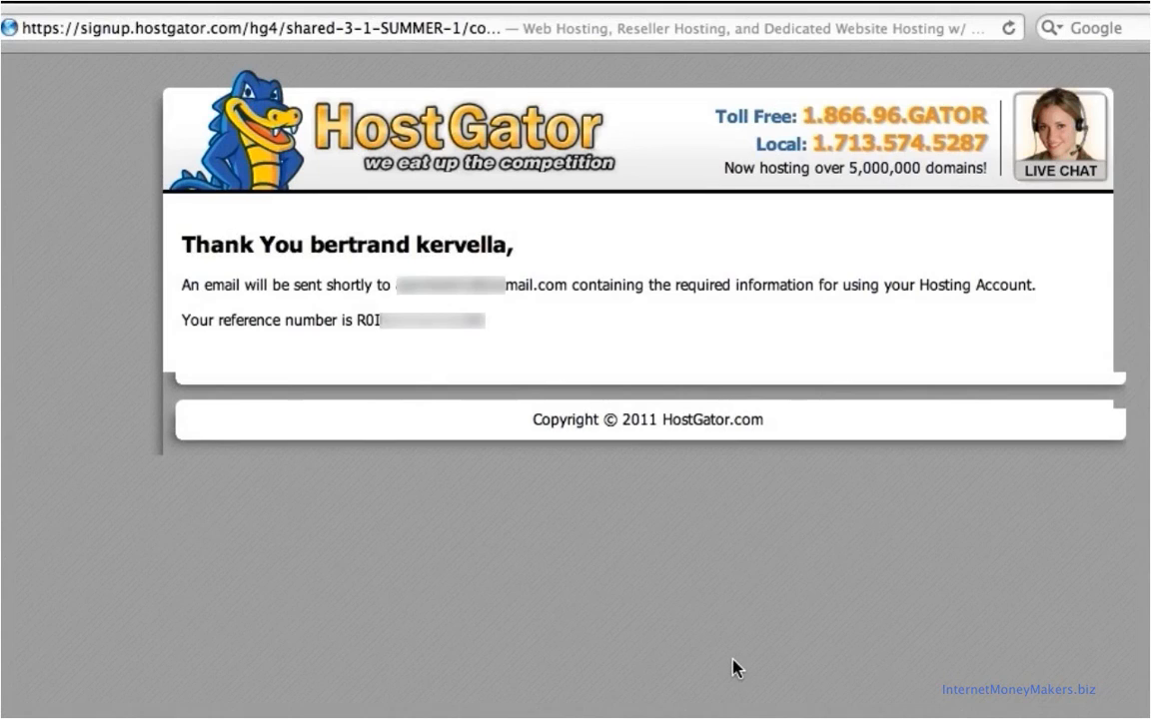
# View the Thank You confirmation page and advance to the next Exercise 1 slide.
pyautogui.doubleClick(420, 323)
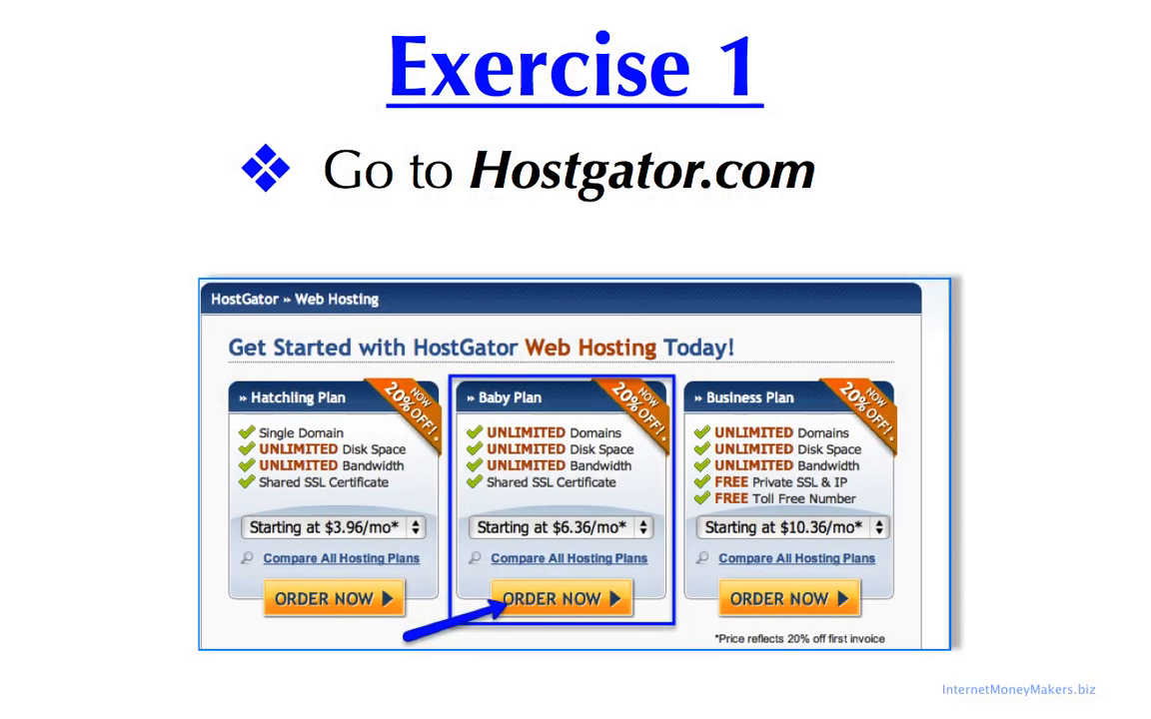
pyautogui.click(561, 598)
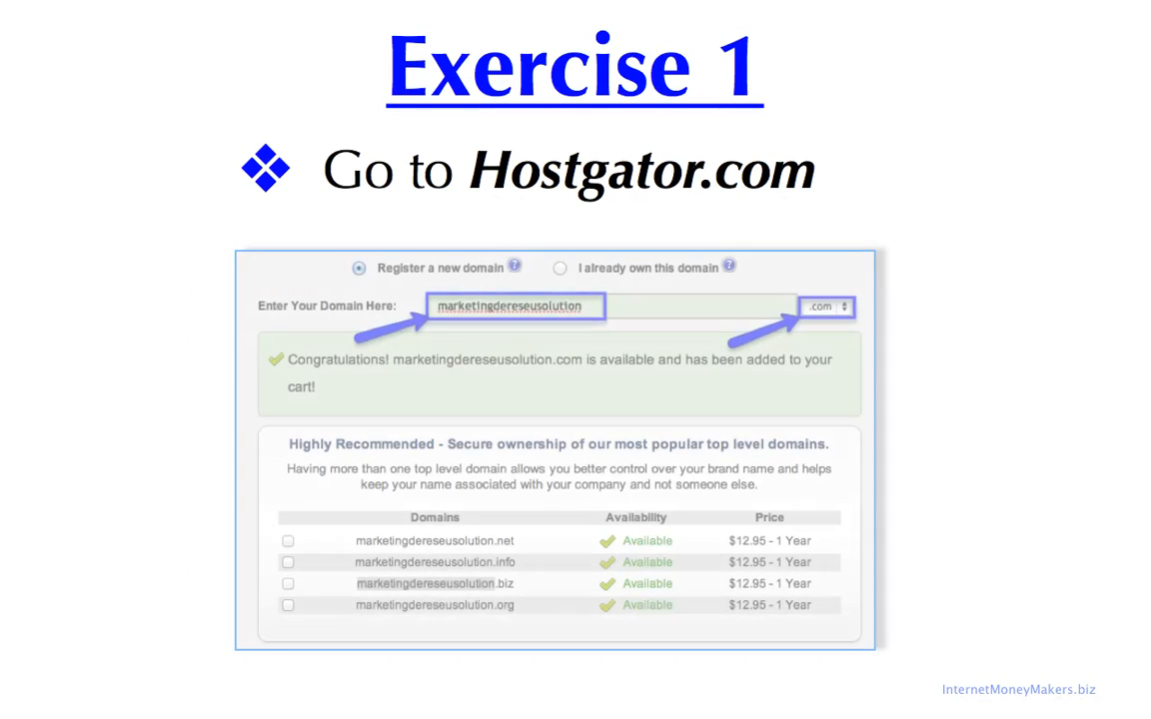